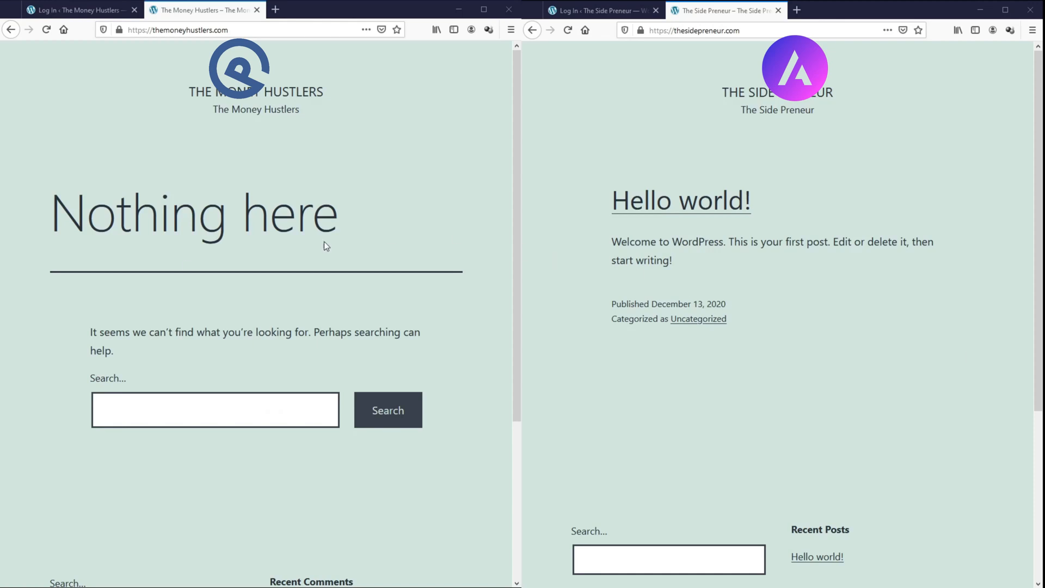
mouse_move(223, 114)
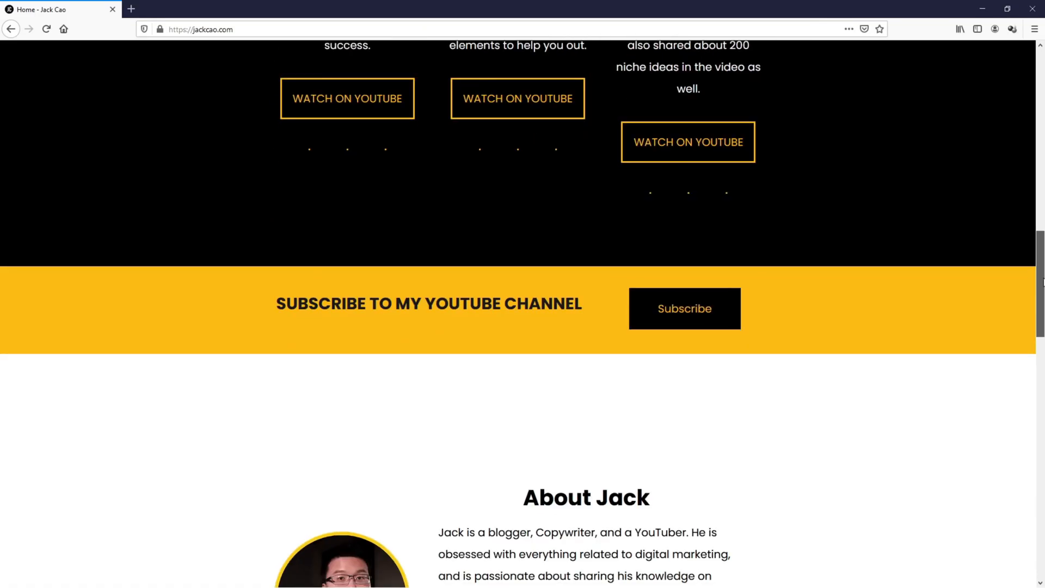
Step: Scroll down the example homepage to review its videos section and subscribe banner
scroll("down", 3)
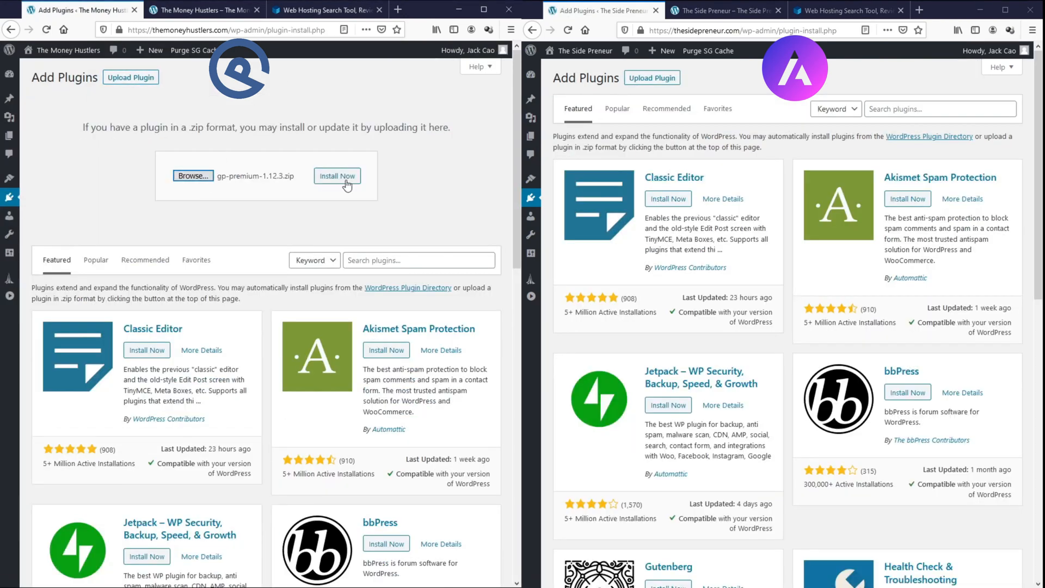
Step: Install the uploaded GP Premium zip and return to the dashboard sidebar
left_click(338, 176)
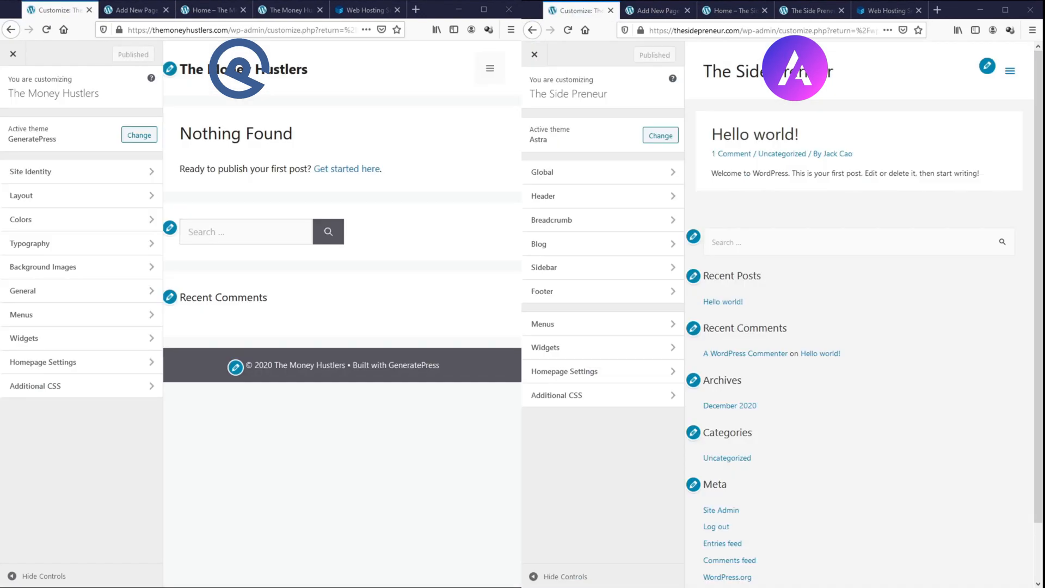
left_click(30, 171)
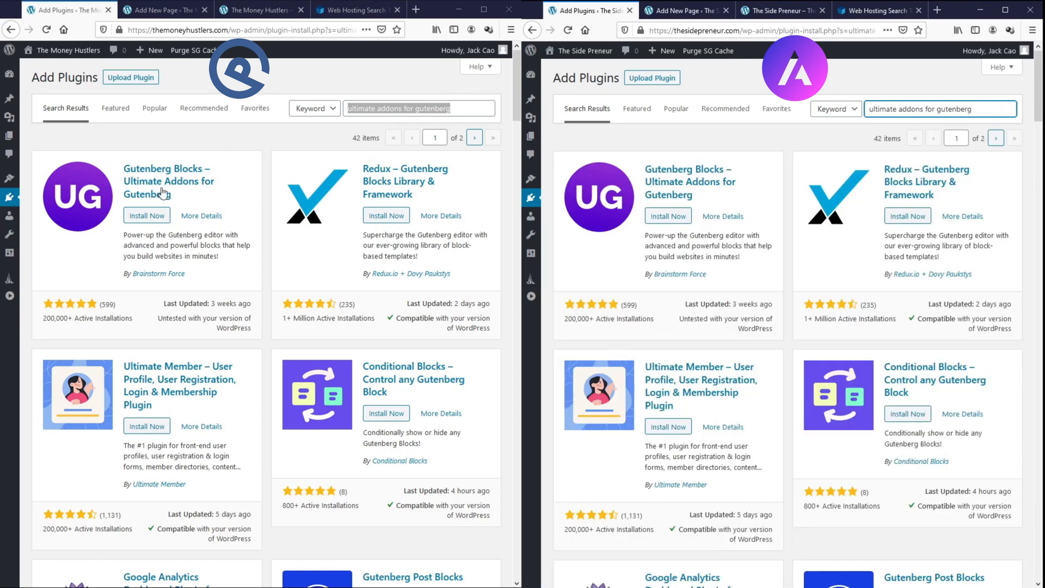
Step: View details for the Ultimate Addons for Gutenberg plugin in the search results
left_click(147, 216)
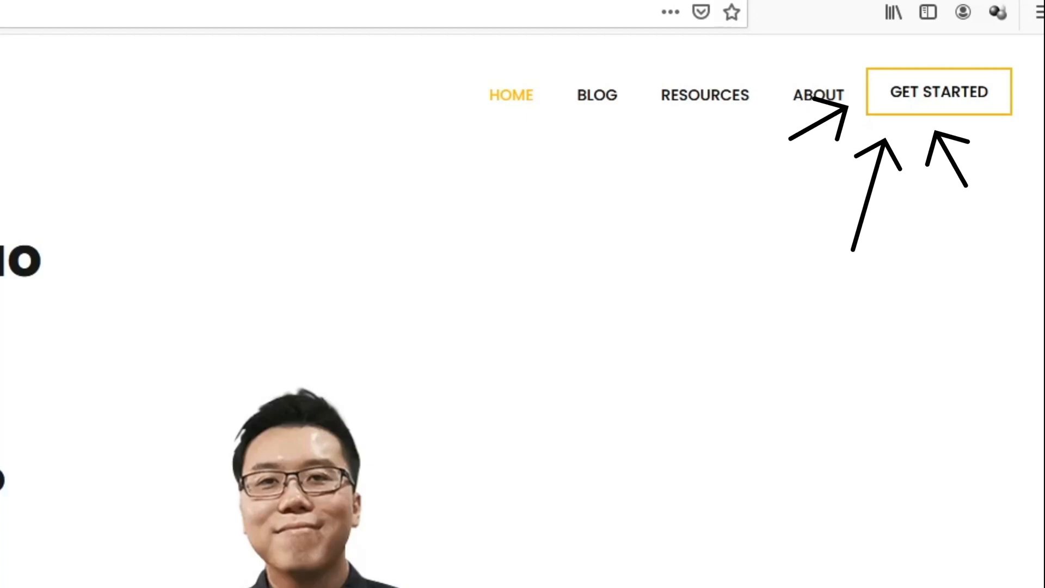
Step: Enable the CSS Classes field for menu items via Screen Options in the Menus editor
left_click(940, 91)
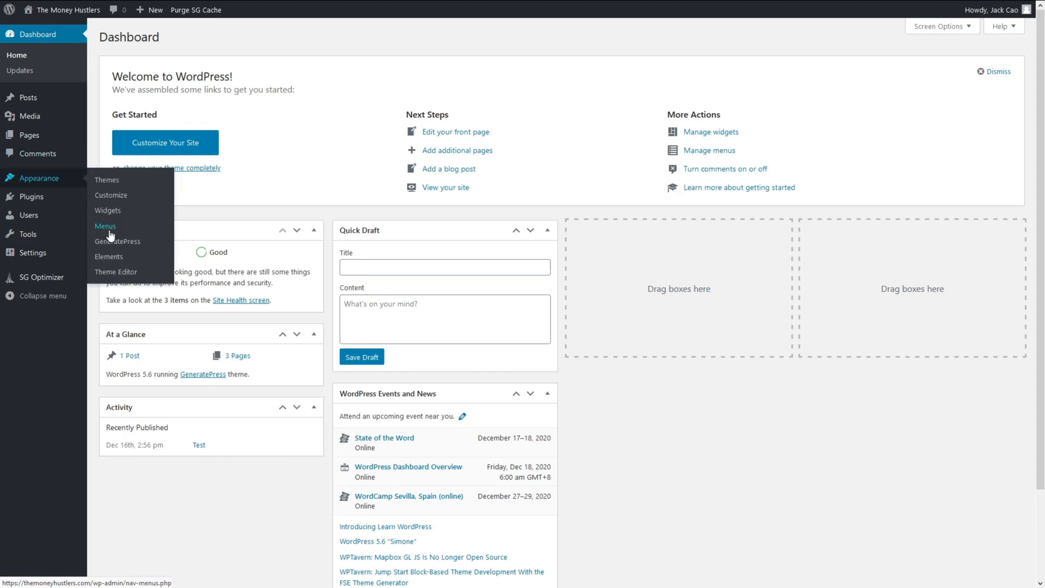
left_click(105, 226)
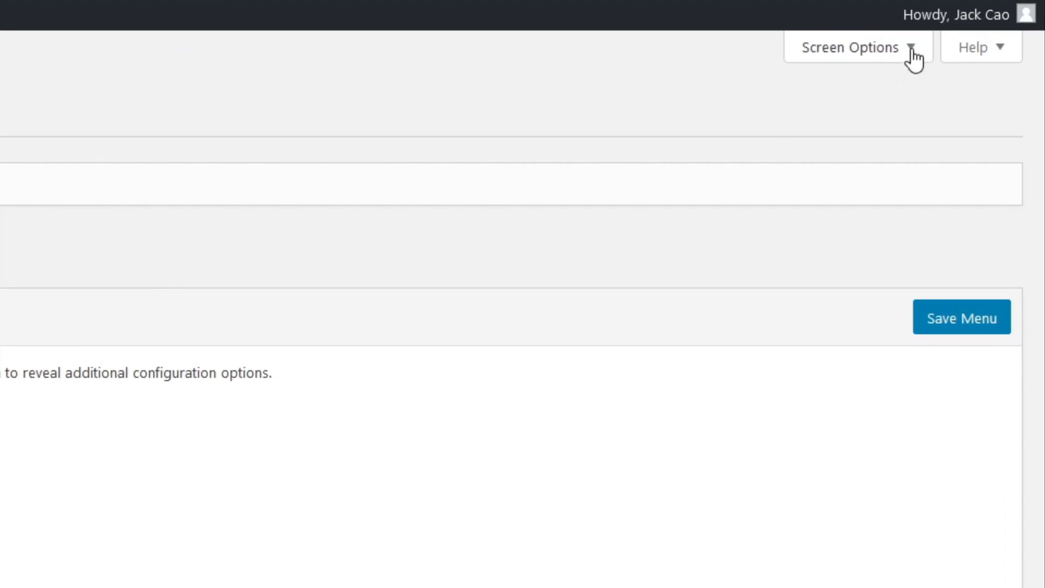
left_click(849, 47)
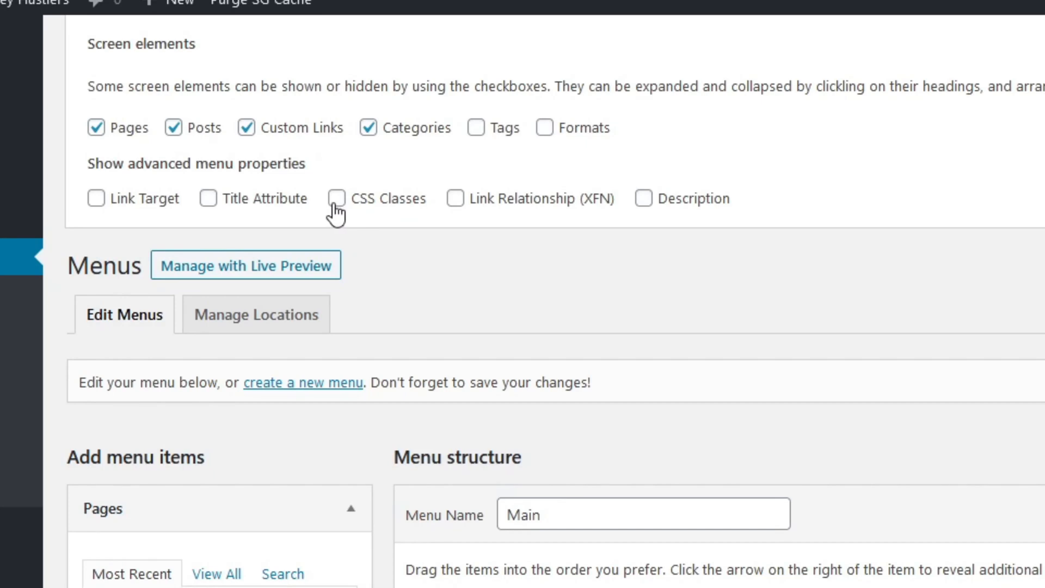
left_click(338, 198)
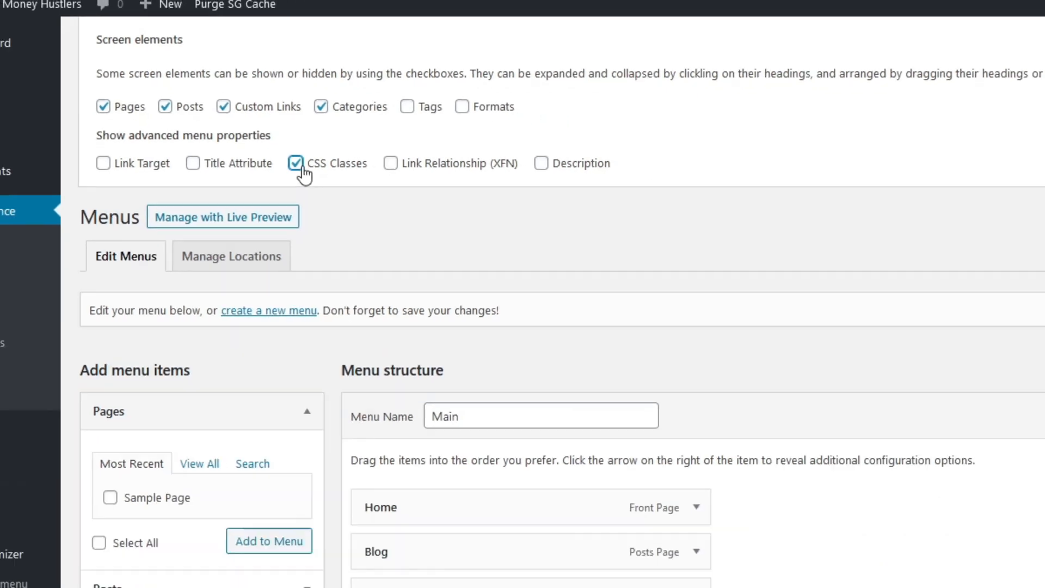
Step: Give the Get Started menu item the CSS class 'menu-button'
scroll("down", 3)
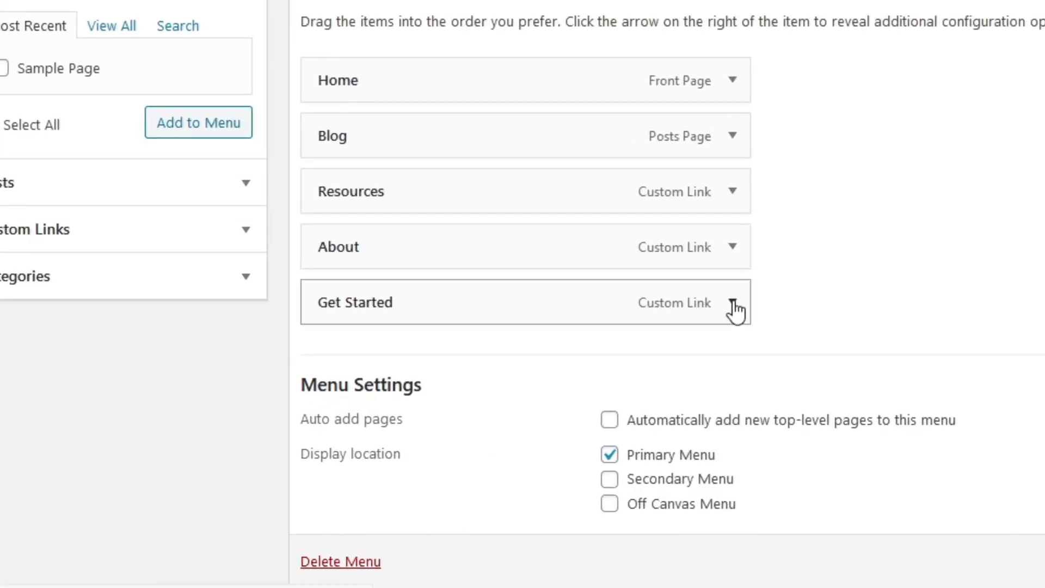
left_click(732, 308)
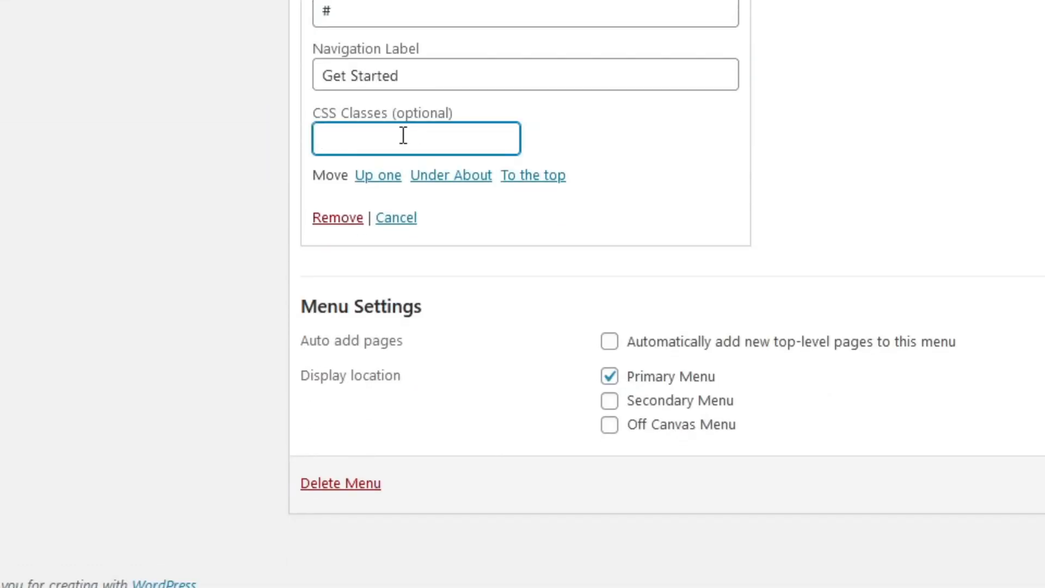
type("menu-button")
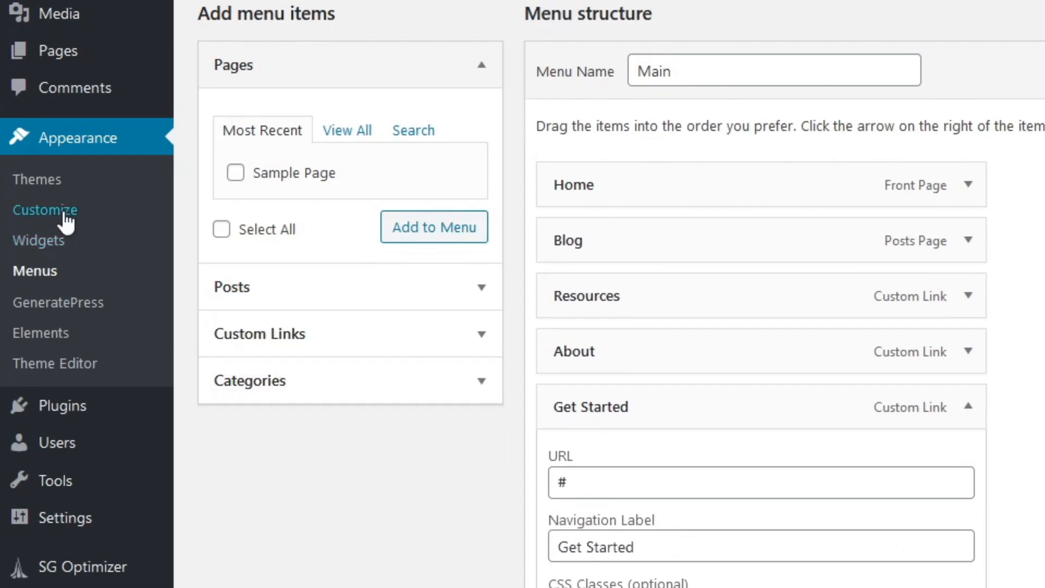
Step: Add the .main-navigation li.menu-button a rule in Additional CSS and select its class name
left_click(44, 210)
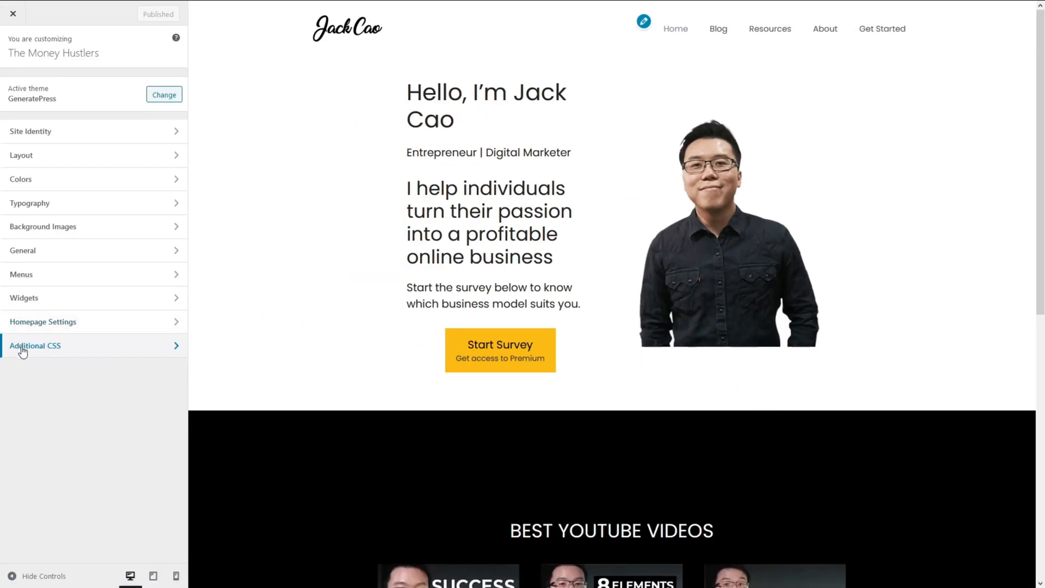
left_click(35, 345)
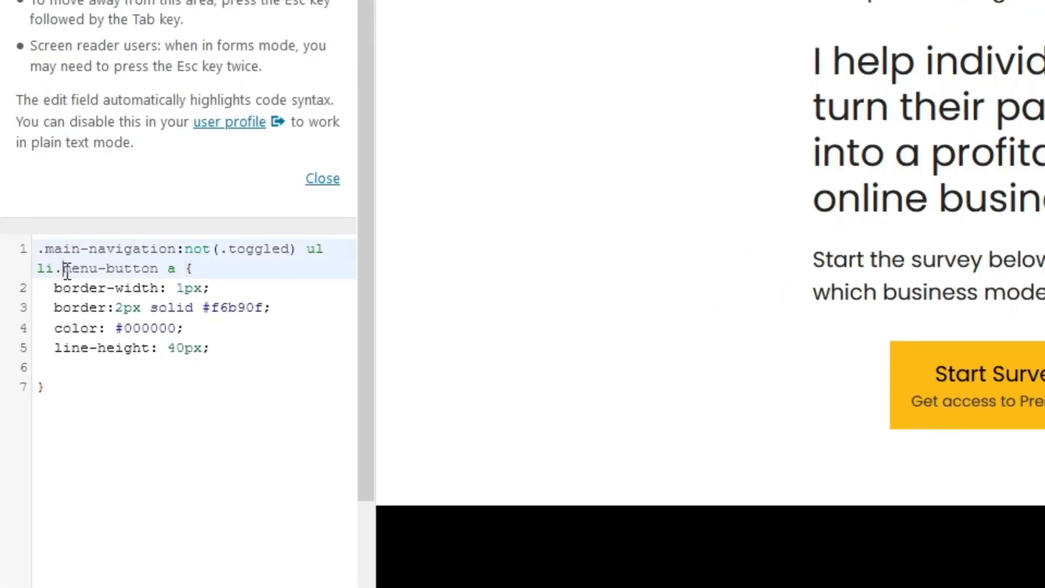
double_click(109, 268)
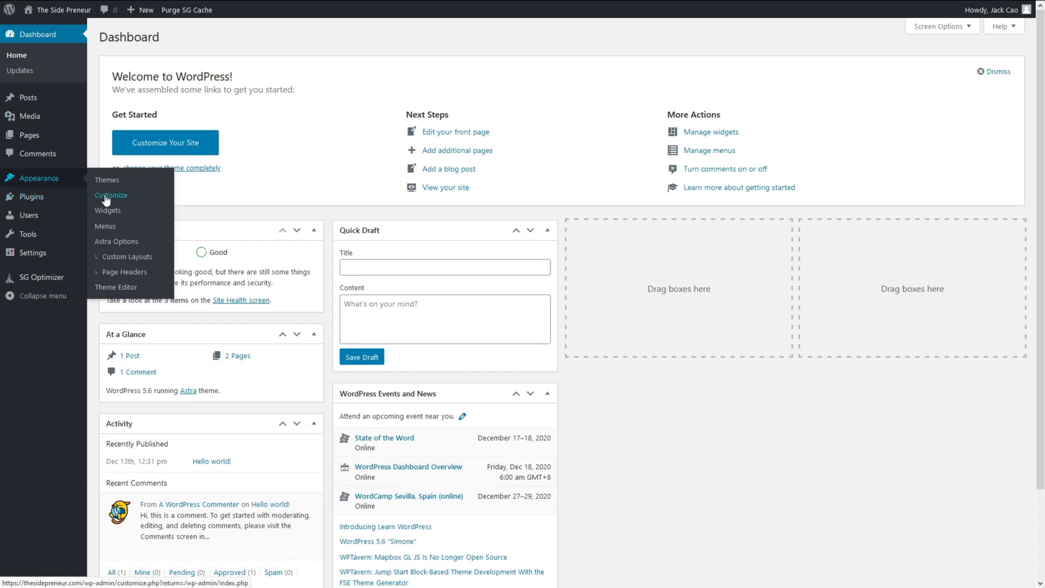
Step: Set The Side Preneur's last menu item to a Button using the Header Button style
left_click(111, 194)
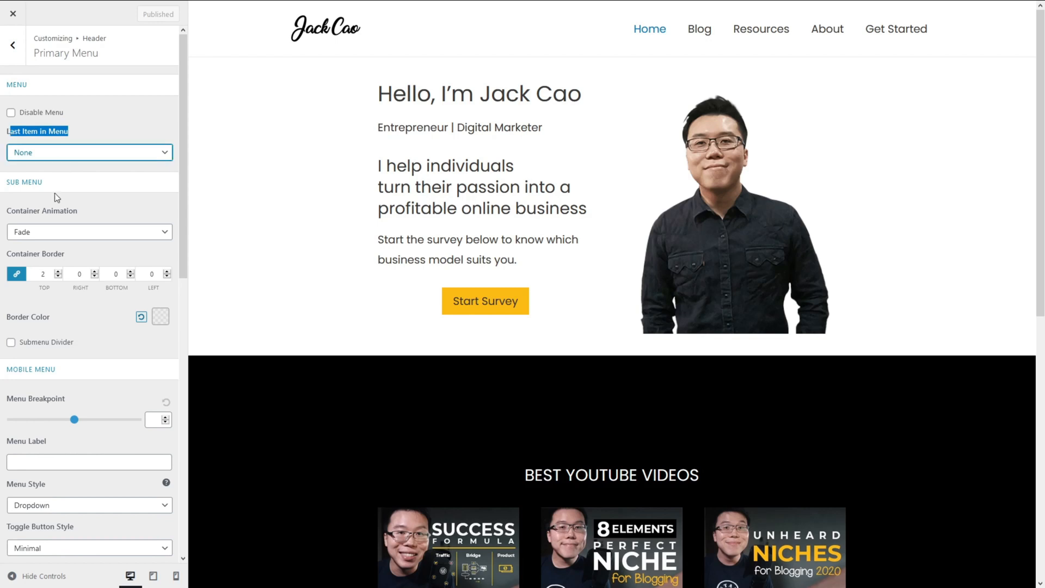
left_click(88, 152)
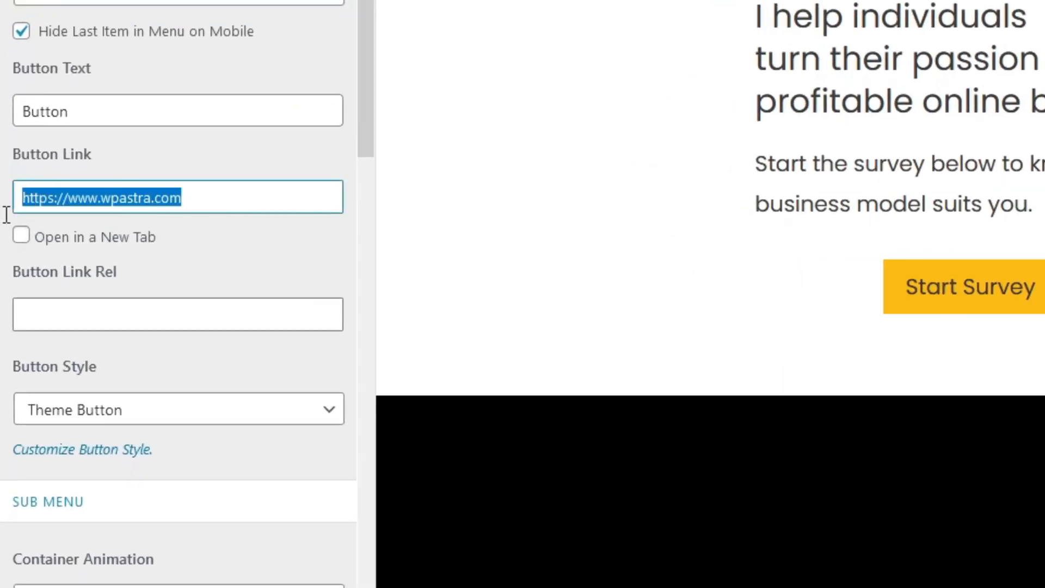
scroll("down", 3)
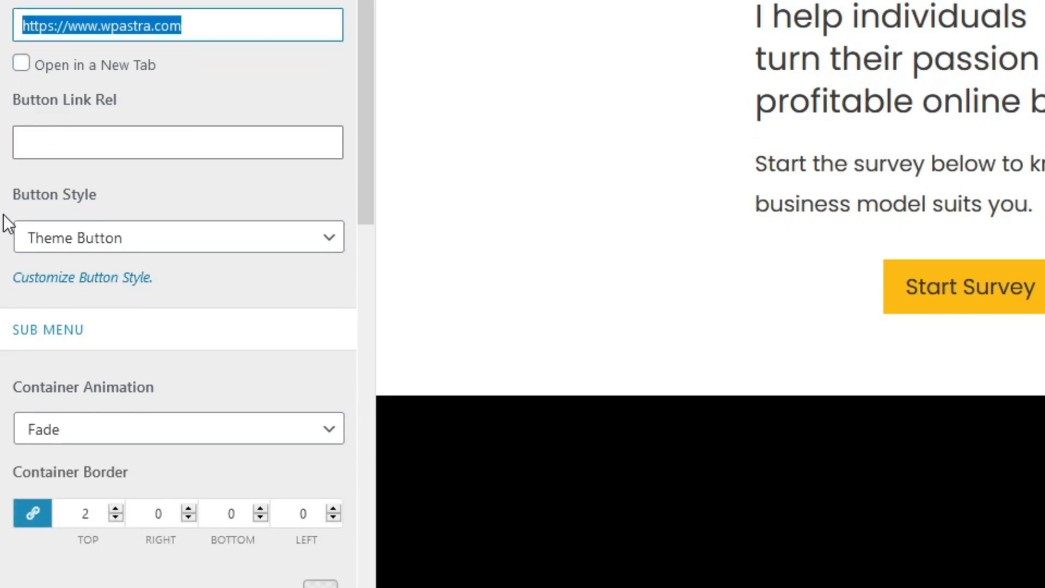
scroll("down", 3)
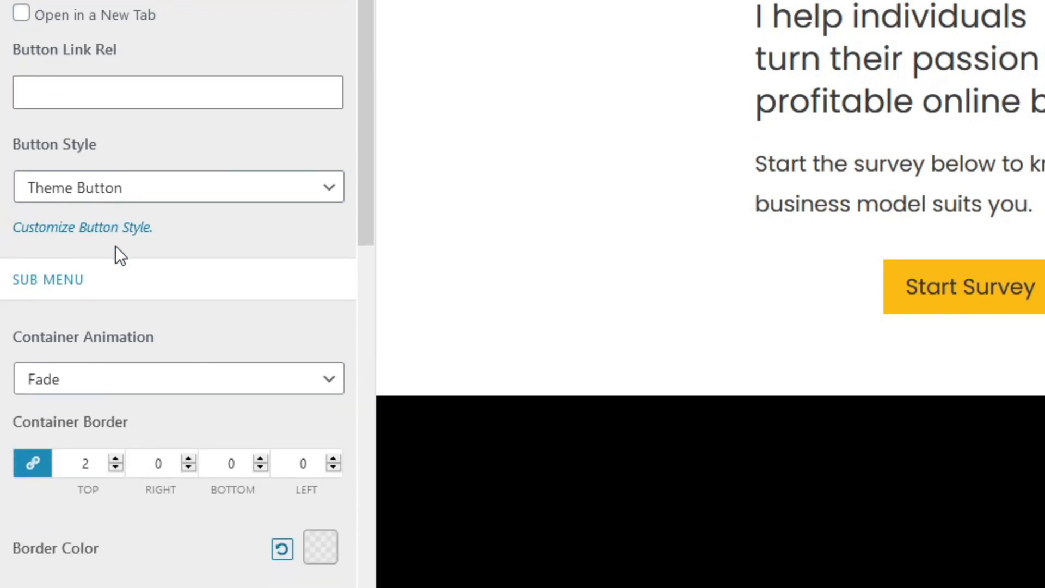
left_click(177, 187)
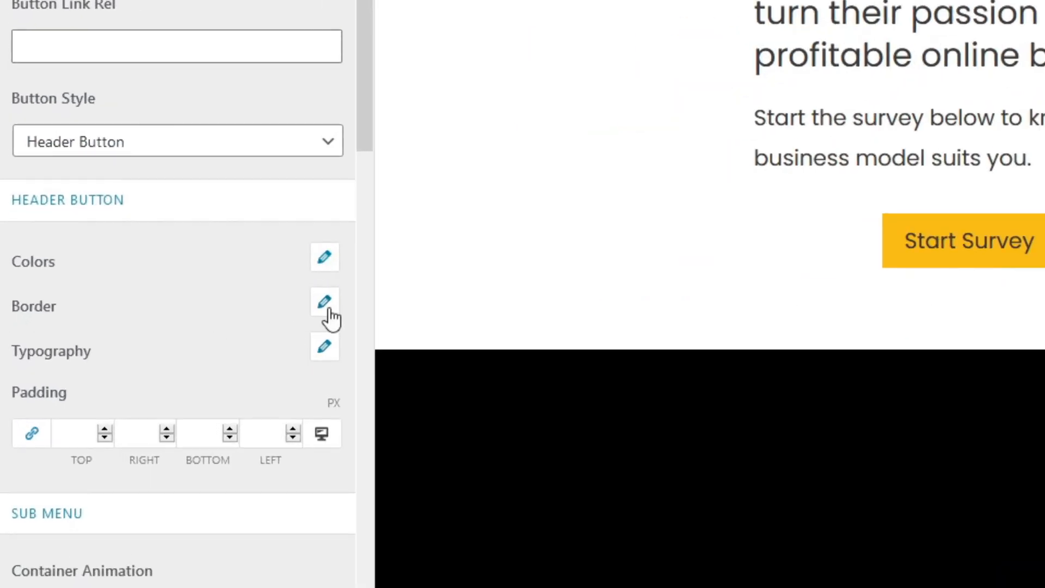
Step: Adjust the header button's border and set its background colour to blue
left_click(325, 257)
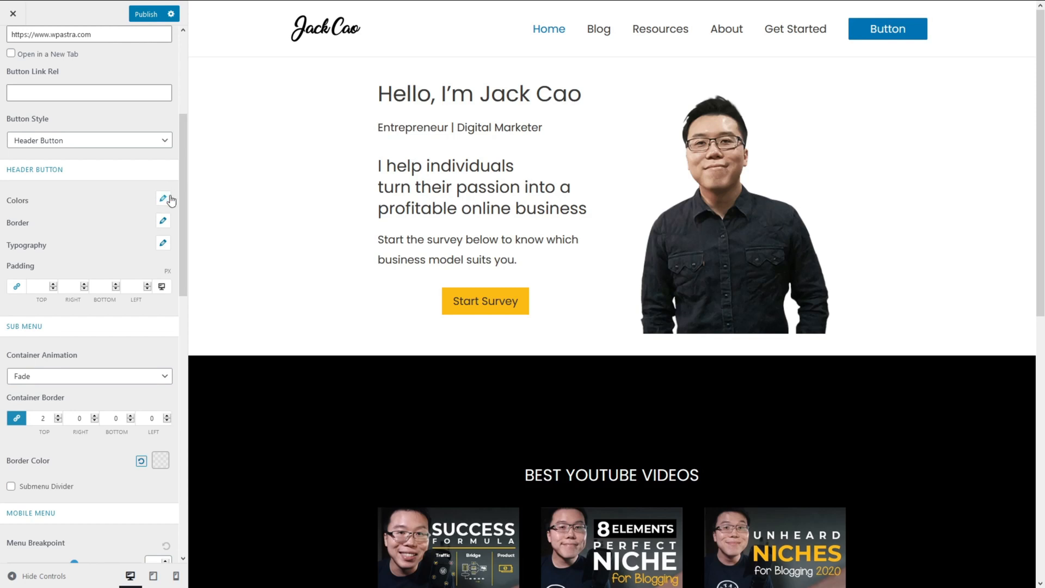
left_click(162, 199)
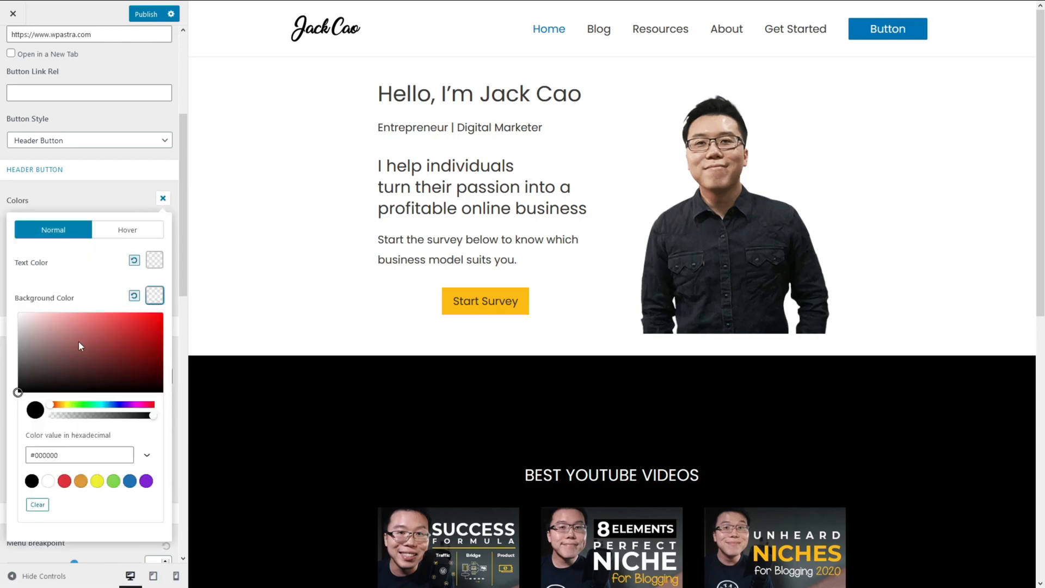
left_click(108, 320)
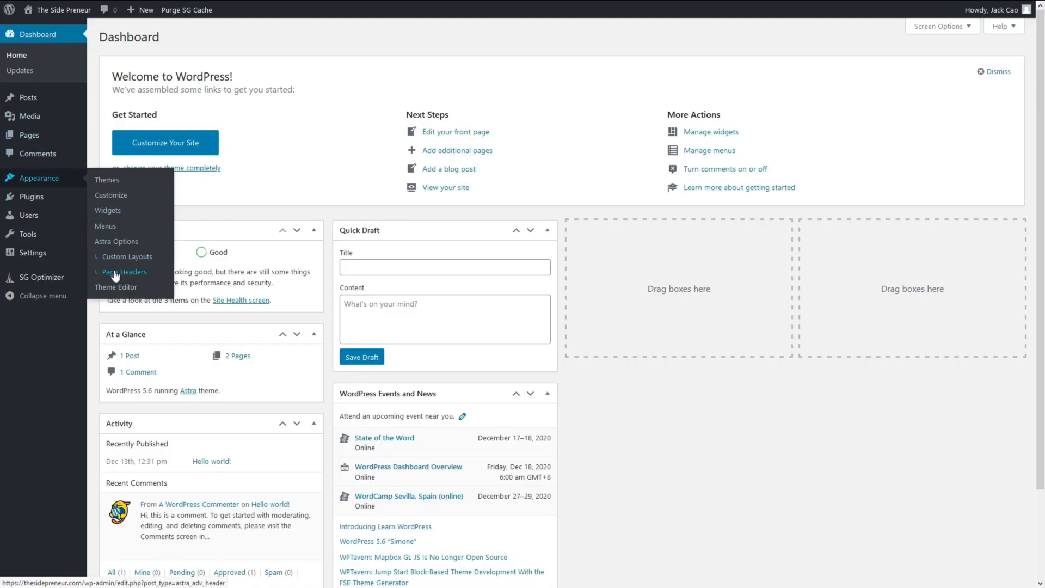
Step: Create a new Astra page header titled 'Post Header' with center-aligned layout
left_click(123, 271)
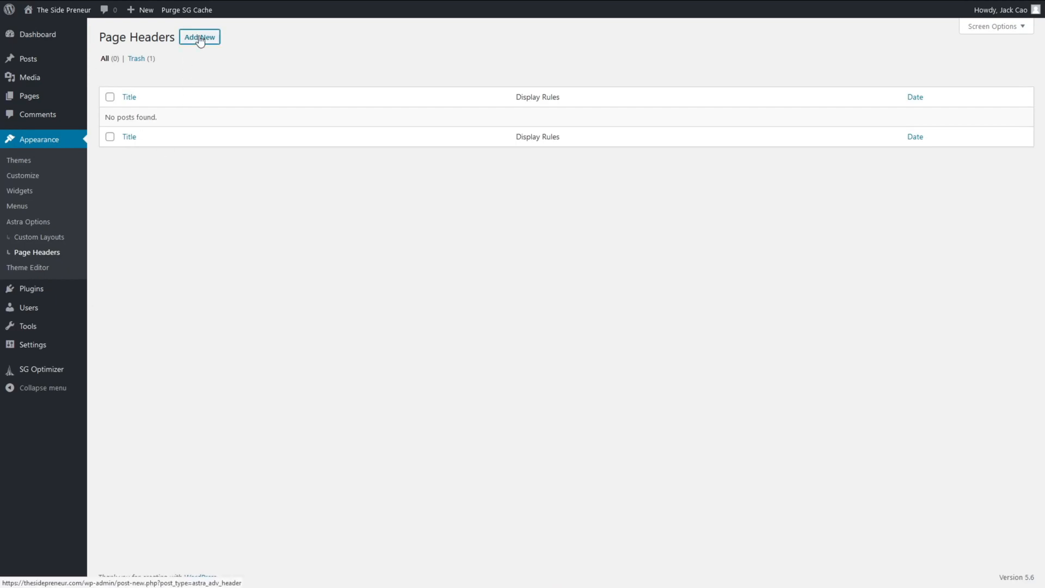
left_click(199, 37)
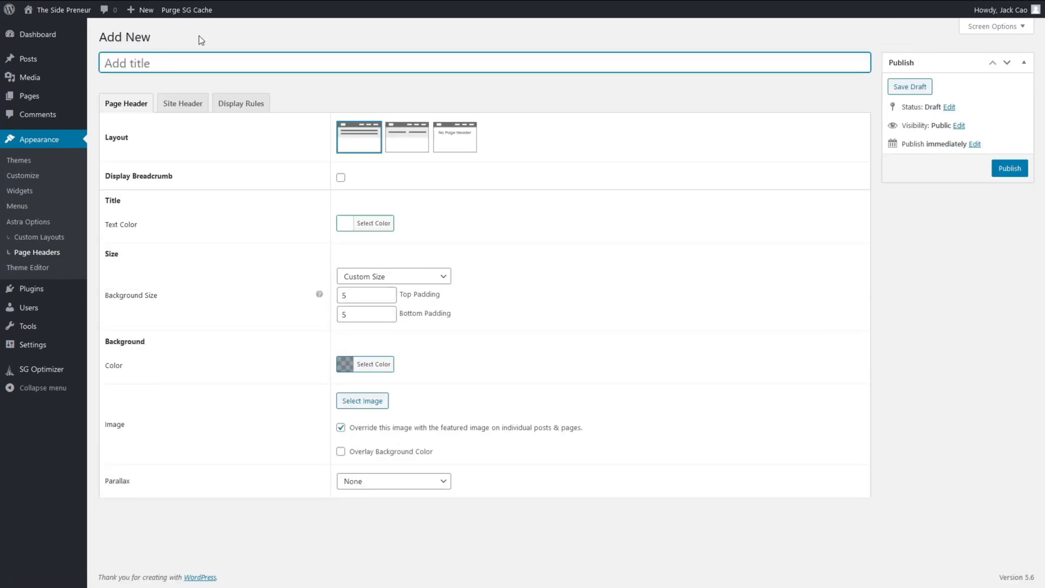
type("Post Header")
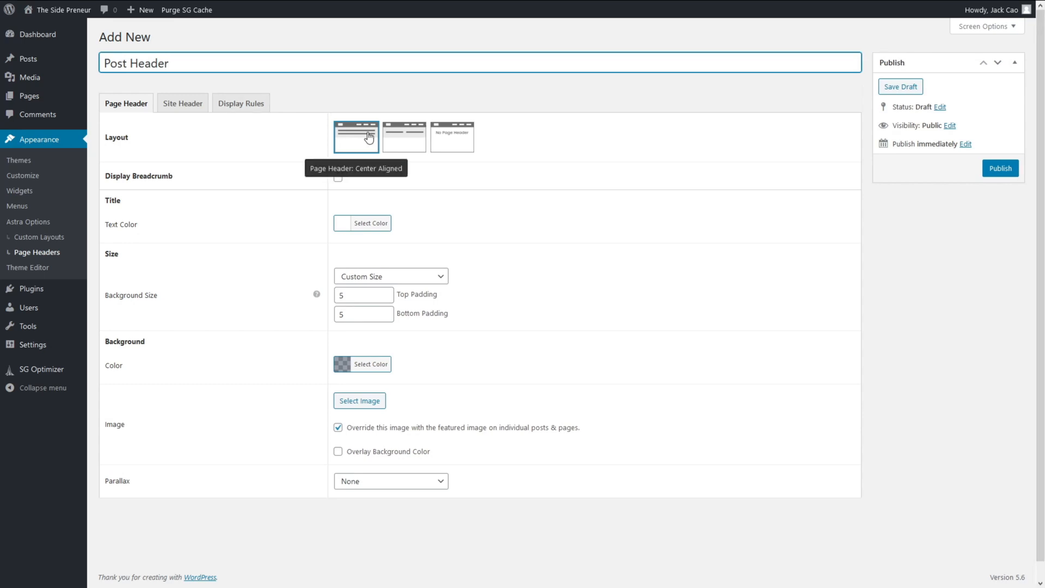
left_click(370, 364)
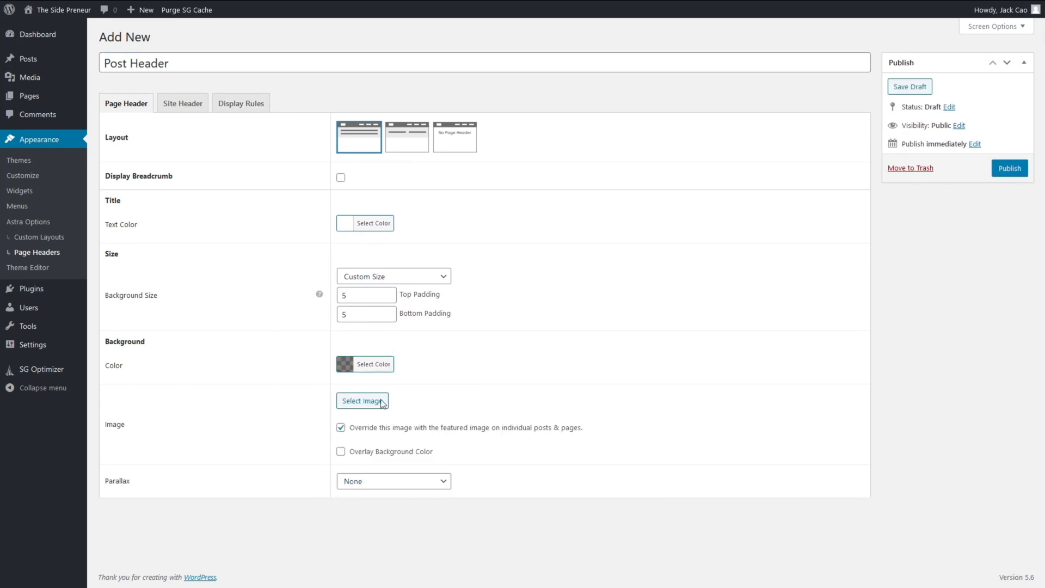
mouse_move(266, 101)
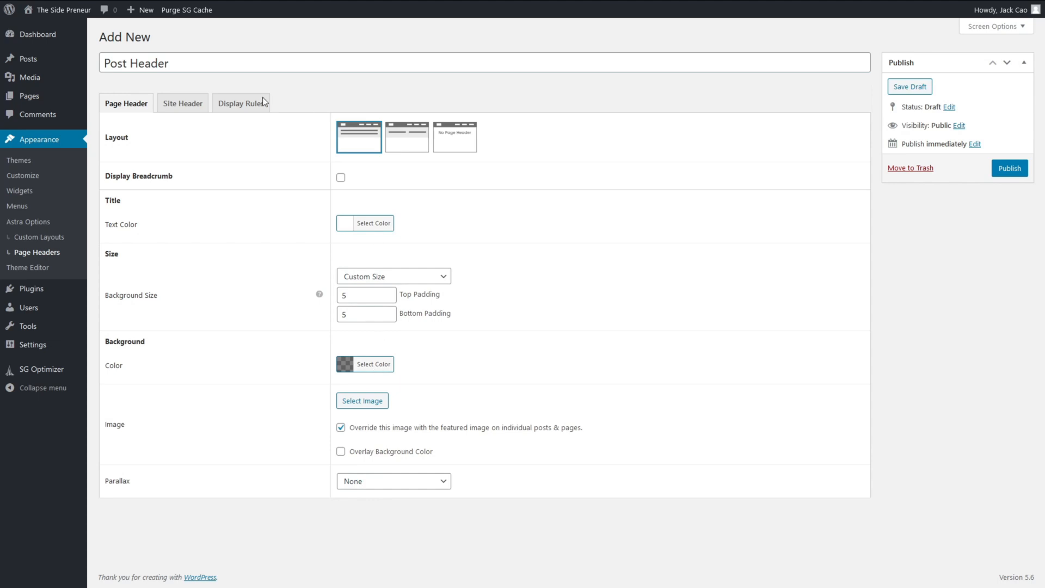
Step: Set its display rules to All Posts, publish it, and switch to the GeneratePress site
left_click(241, 103)
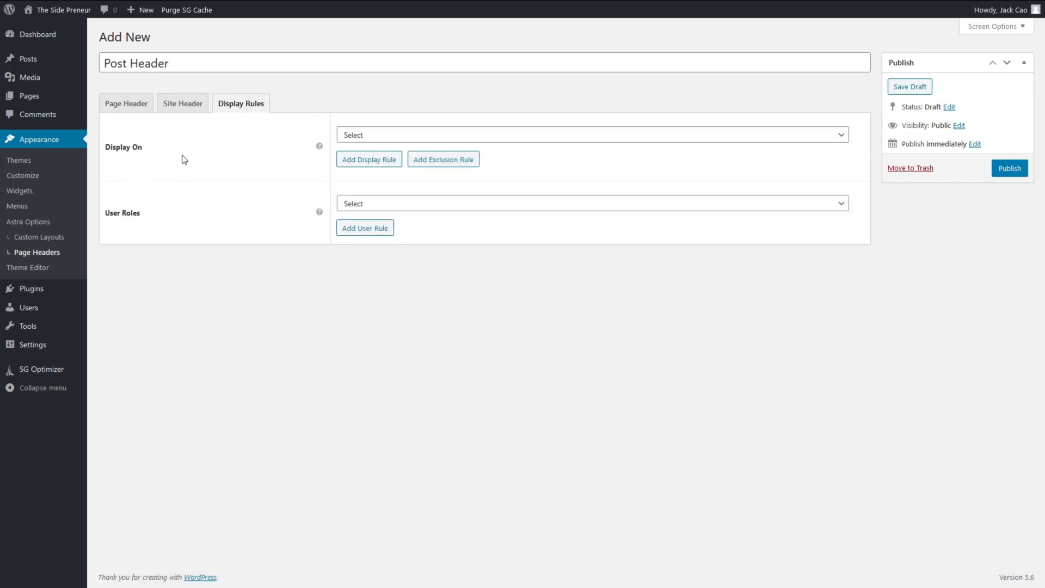
left_click(592, 135)
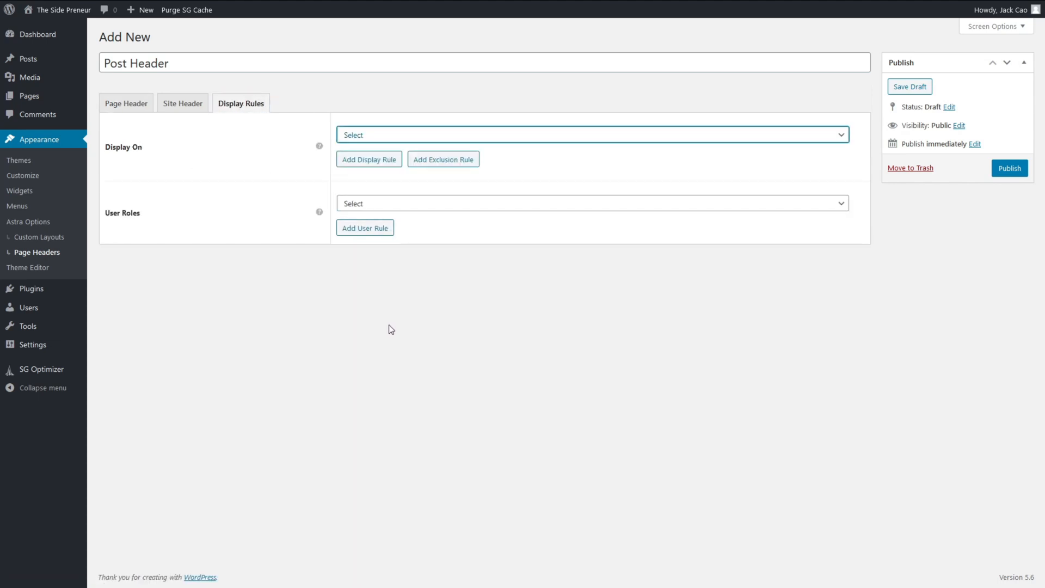
left_click(590, 135)
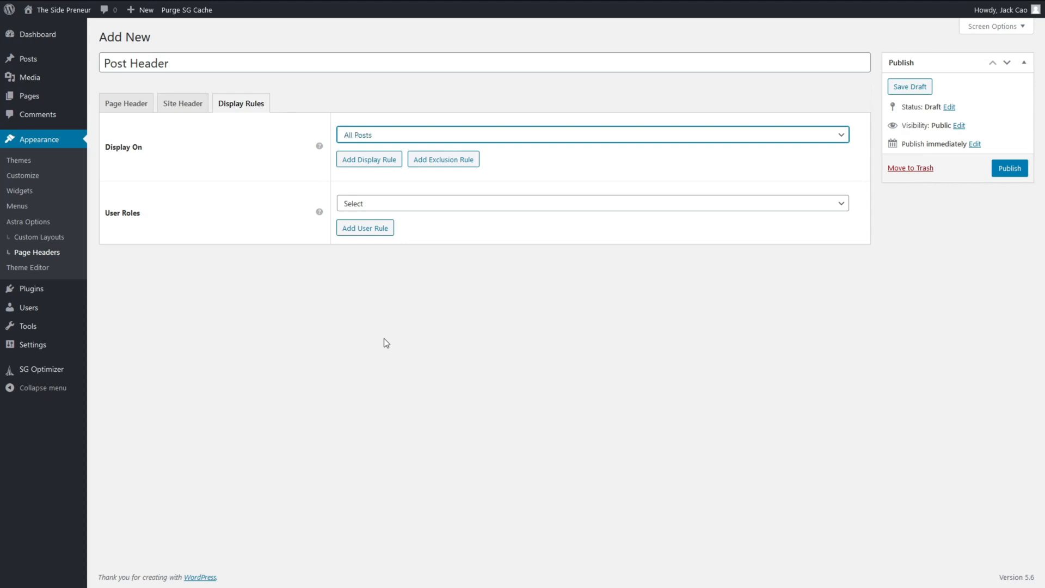
left_click(1009, 167)
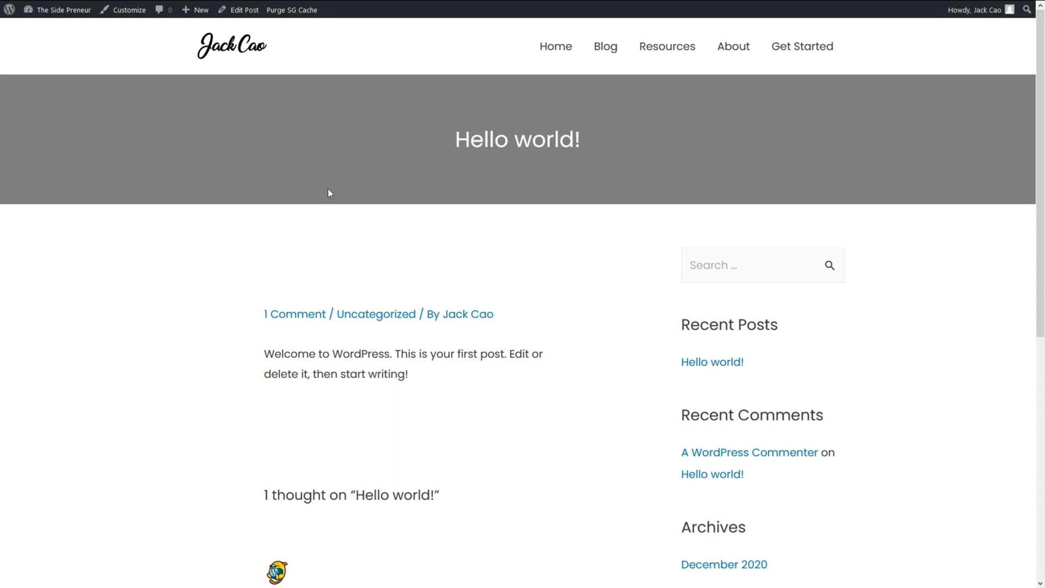
mouse_move(623, 132)
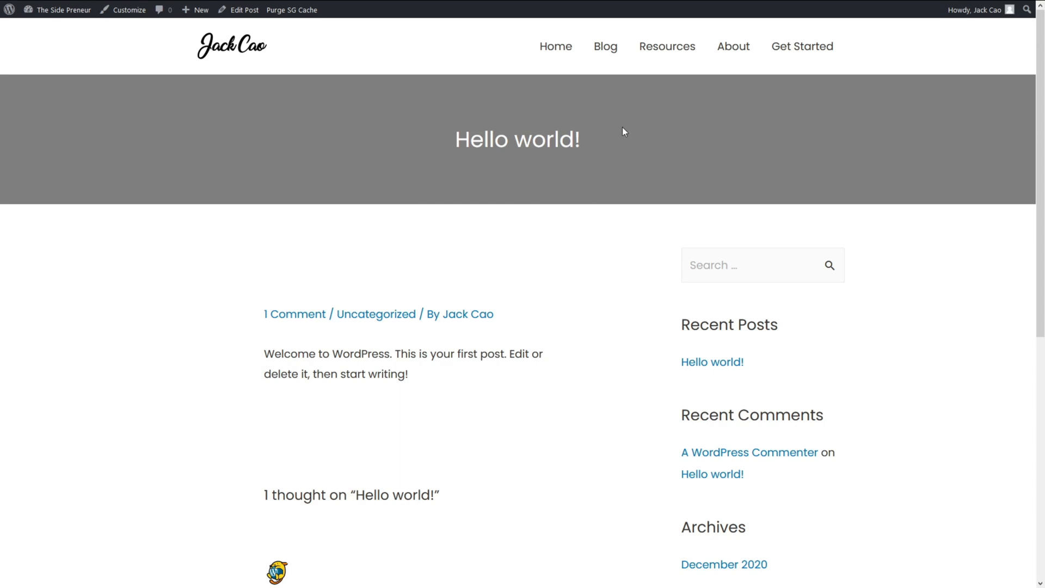
left_click(63, 9)
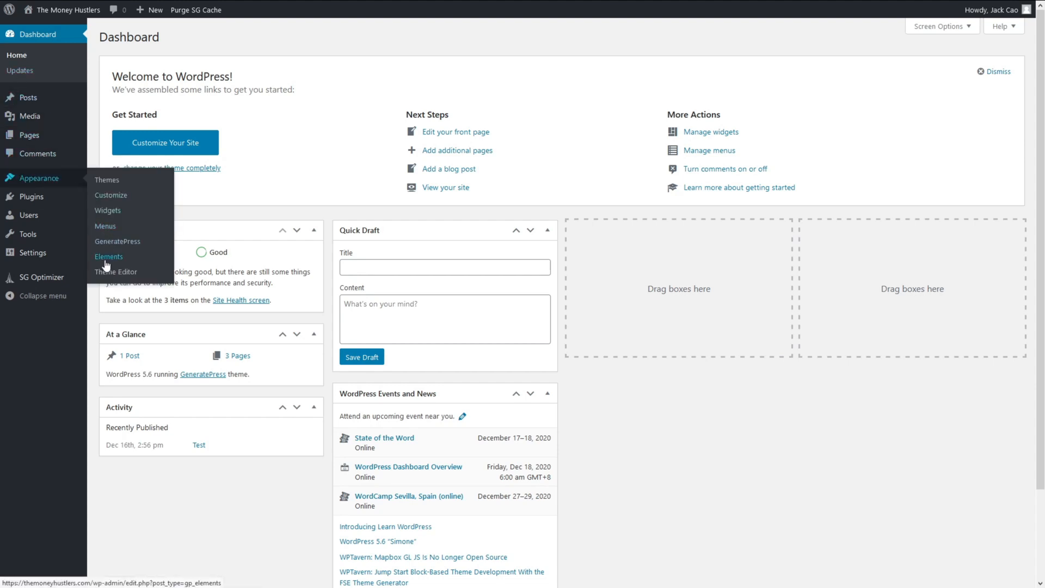
Step: Create a GeneratePress Header element titled 'Post Header' and set its hero text colour
left_click(108, 257)
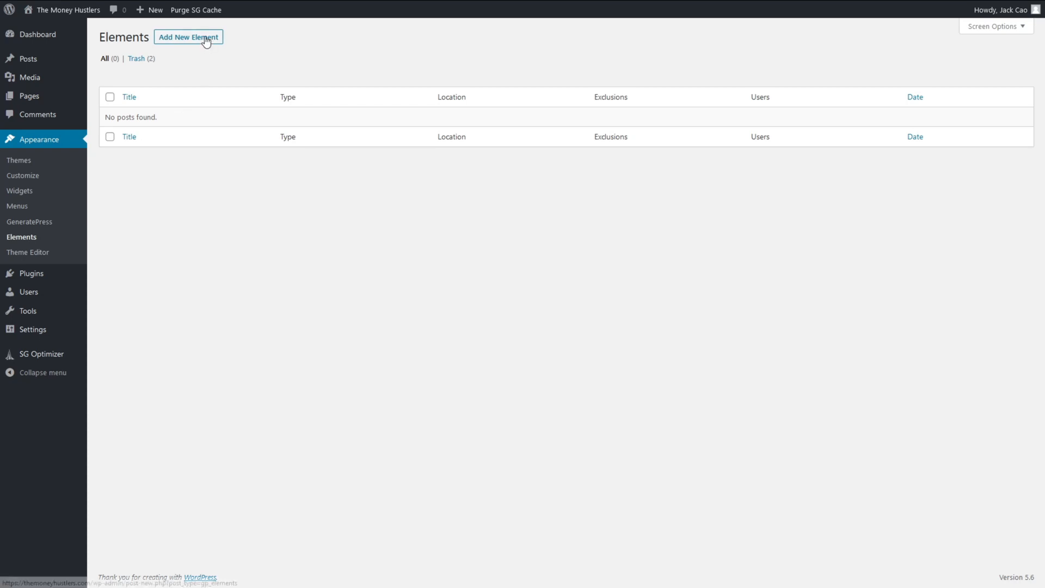
left_click(189, 37)
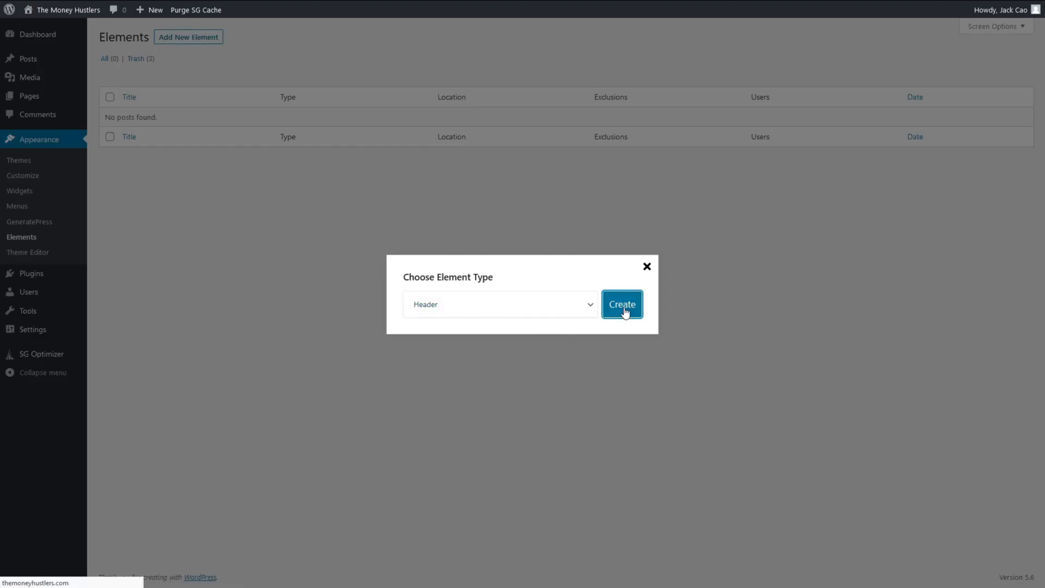
left_click(621, 304)
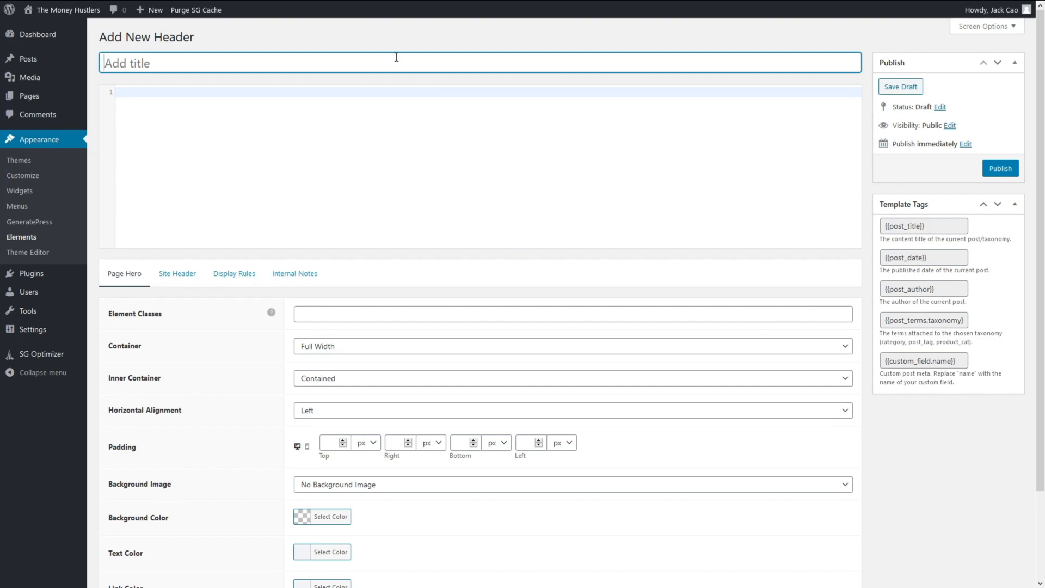
type("Post Header")
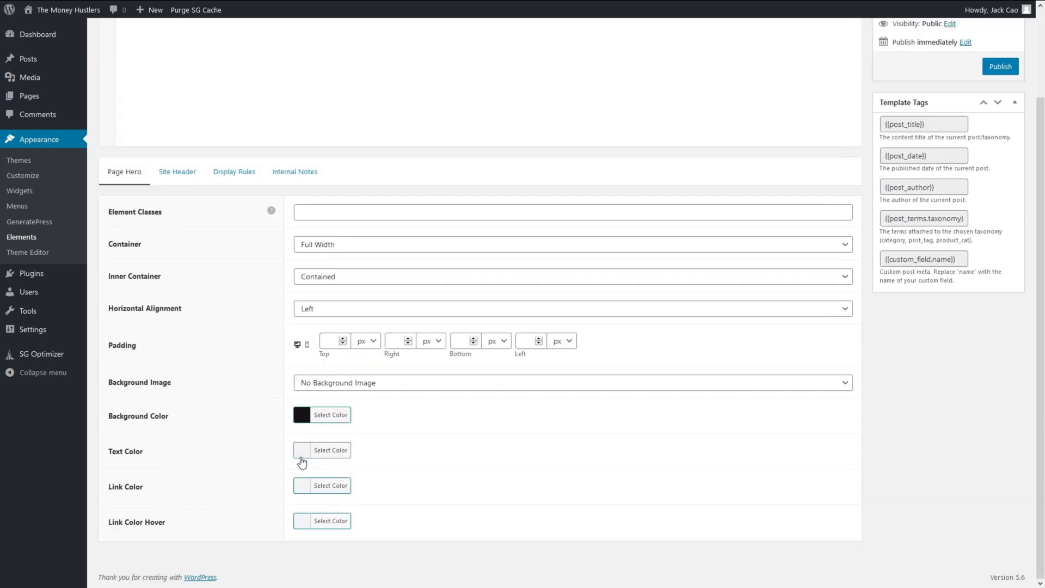
left_click(330, 339)
type("100")
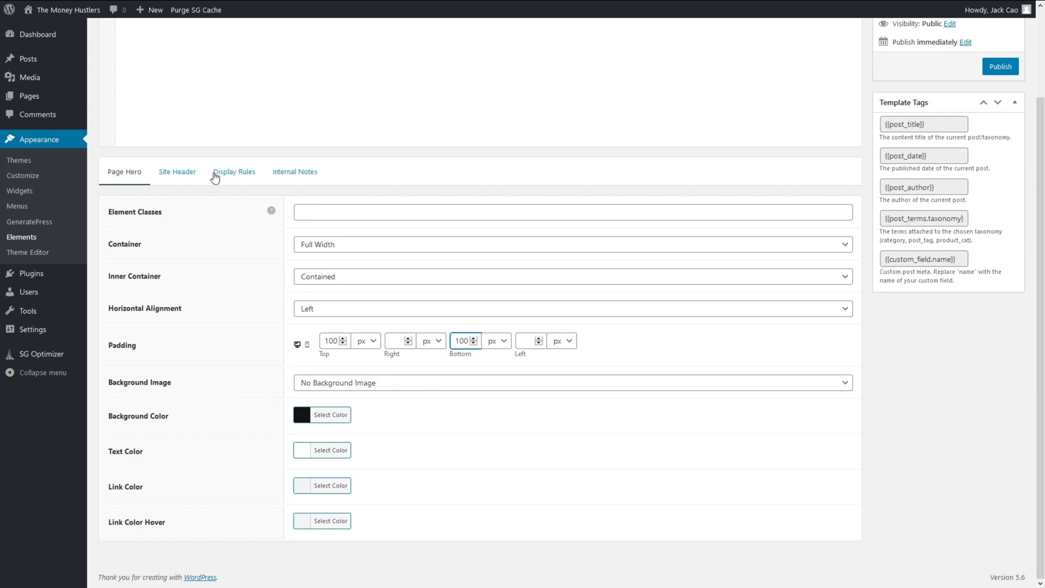
Step: Limit the element's location to Post > All Posts and publish it
left_click(233, 171)
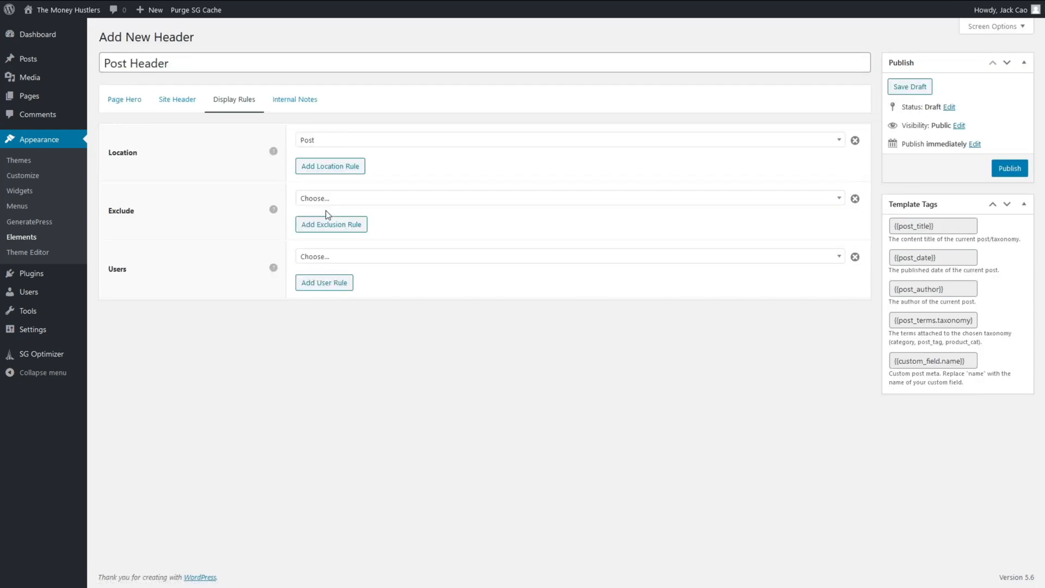
left_click(1010, 168)
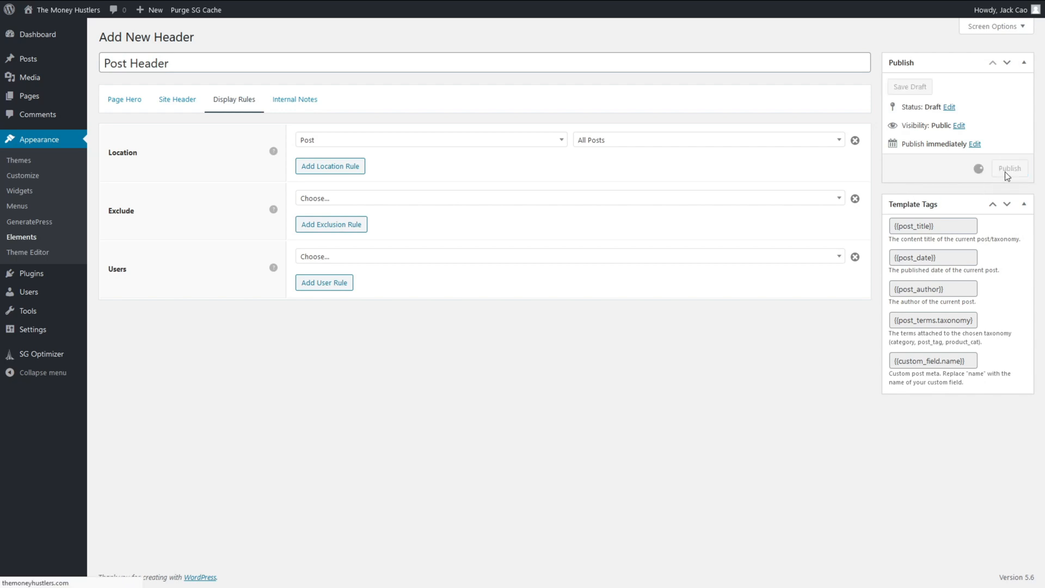
left_click(1009, 167)
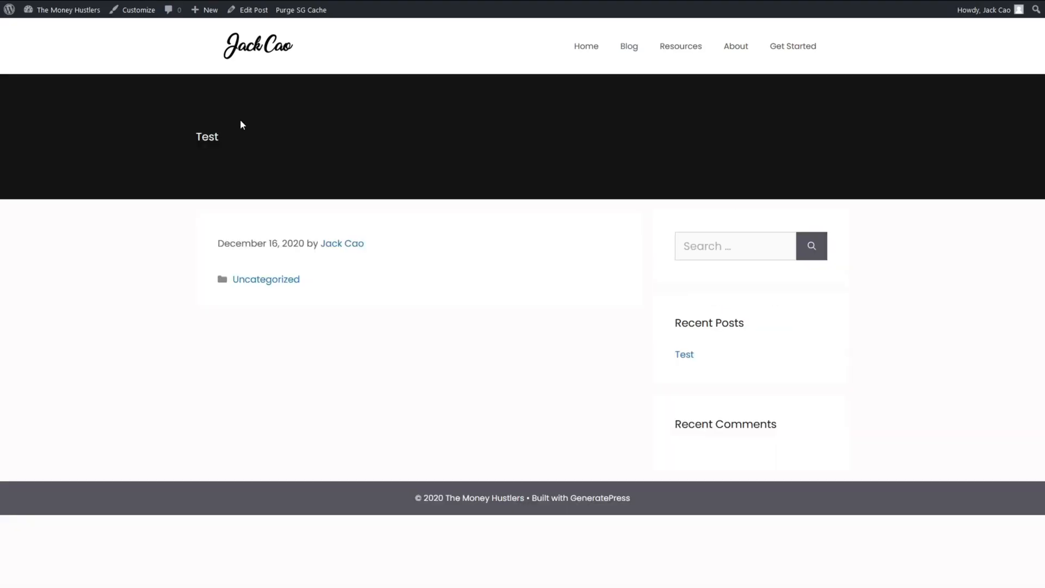
mouse_move(250, 156)
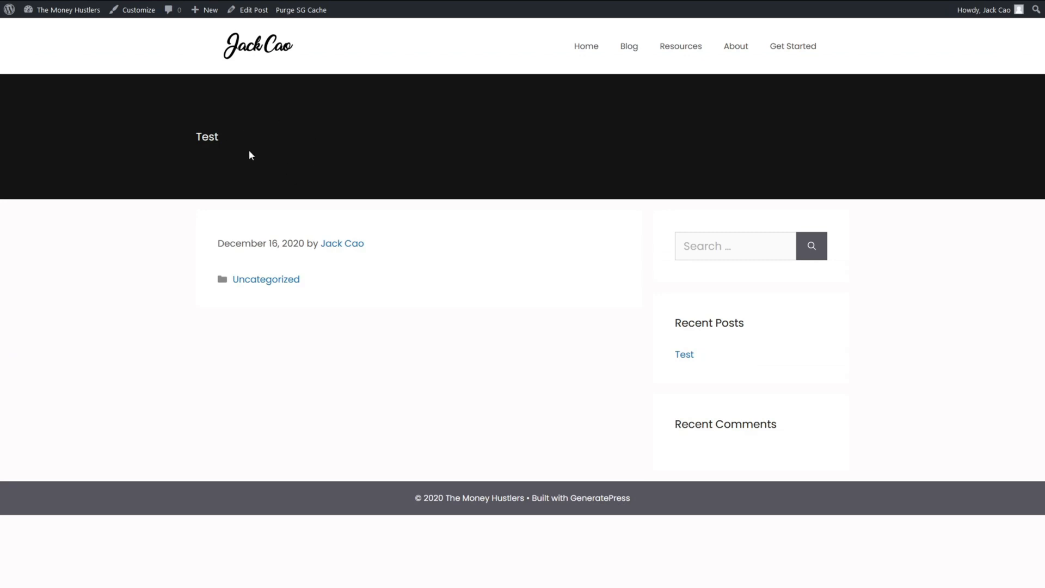
mouse_move(266, 155)
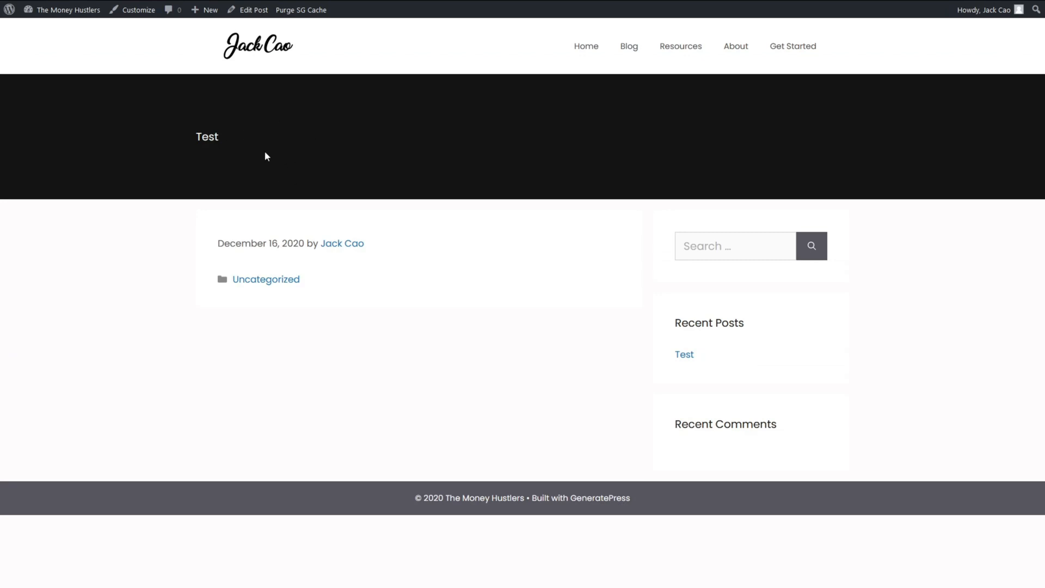